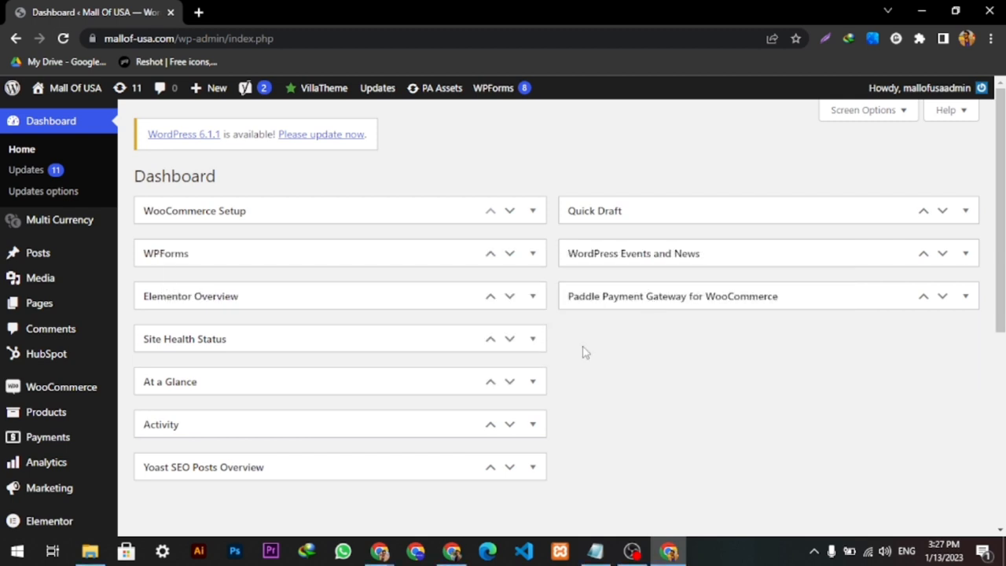
# Go to Plugins > Add New in the admin sidebar to reach the Add Plugins page.
pyautogui.scroll(-3)
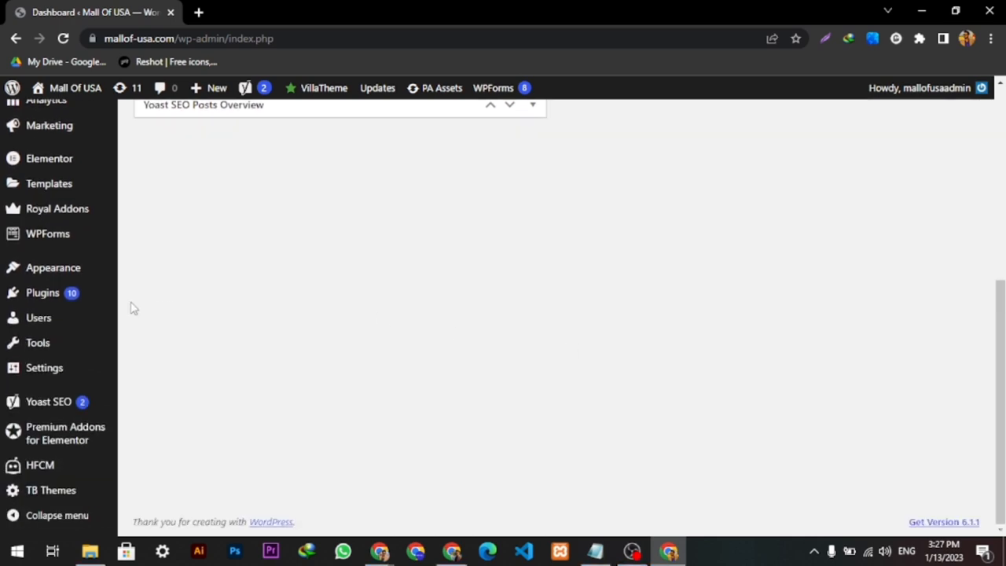
pyautogui.click(151, 315)
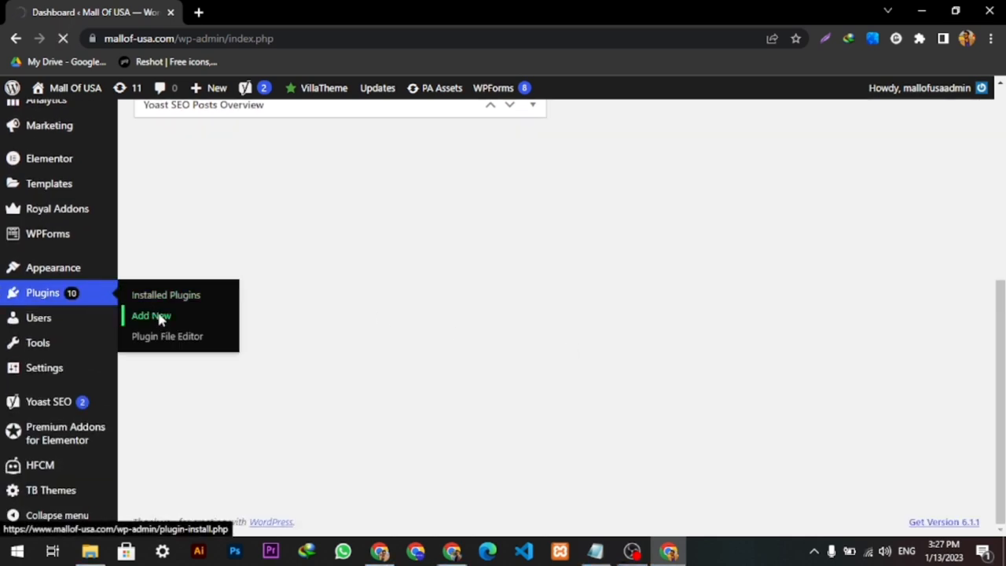
pyautogui.click(151, 315)
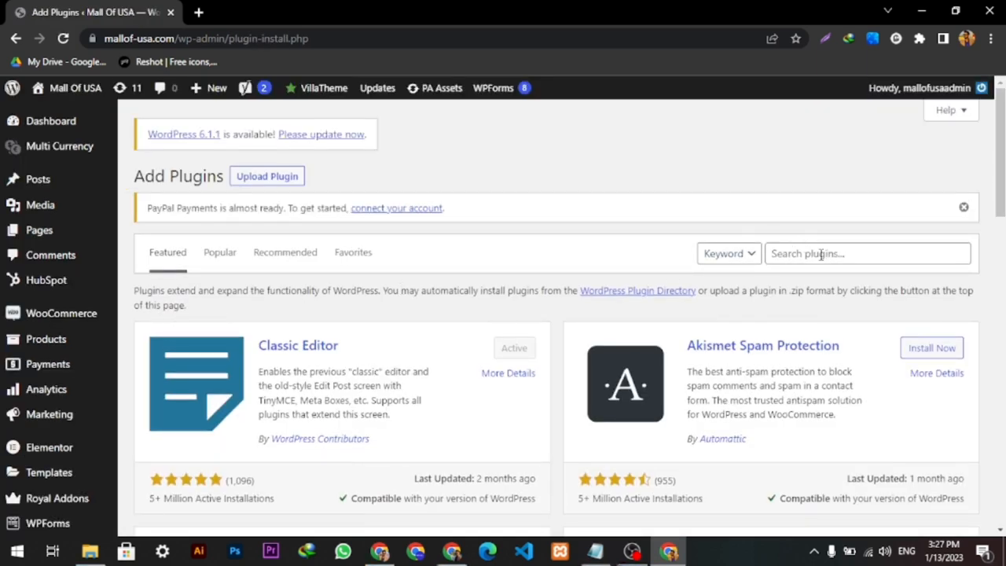
# Search for 'woocommerce product video gallery' and install Product Video Gallery for Woocommerce.
pyautogui.click(868, 253)
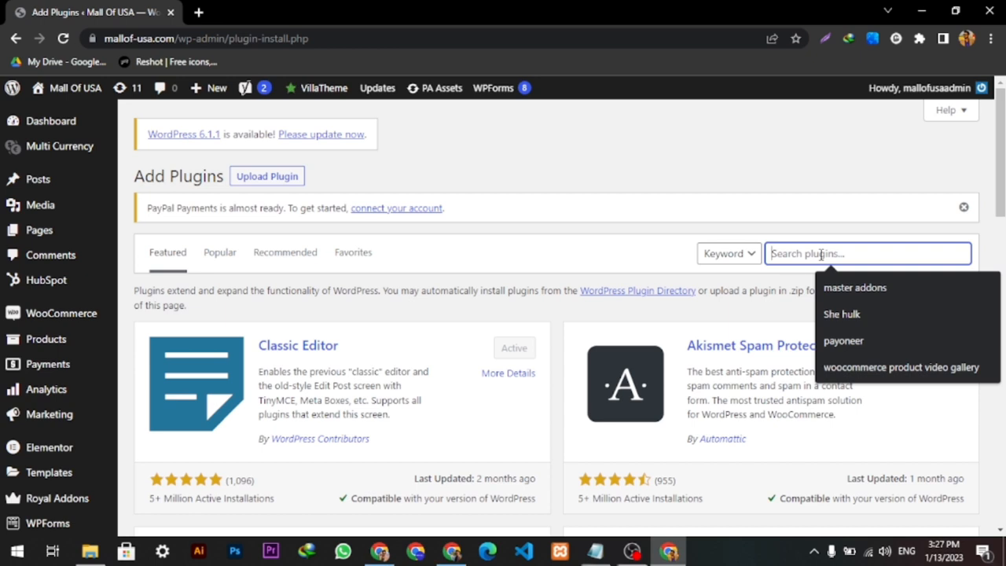
pyautogui.click(901, 367)
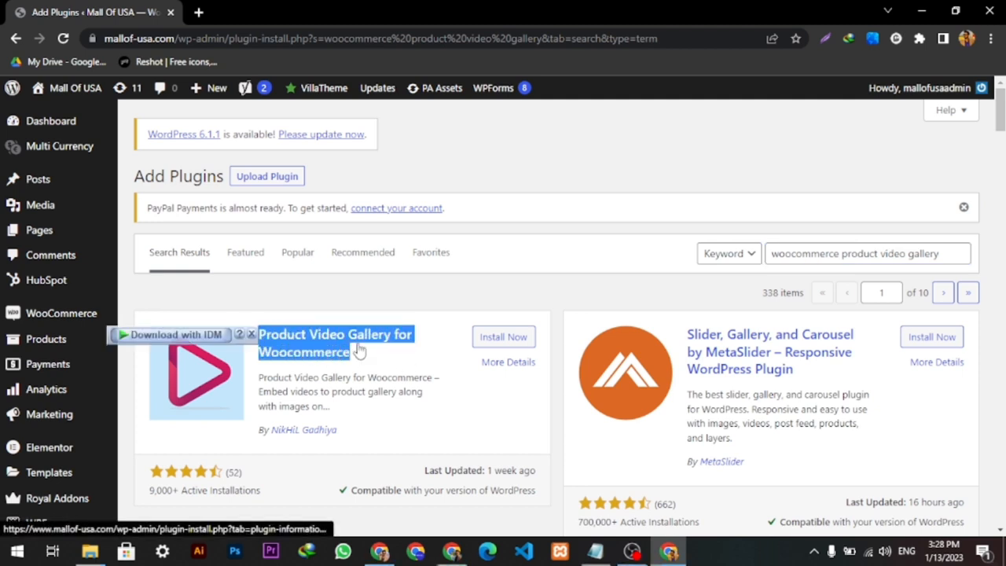
pyautogui.click(503, 337)
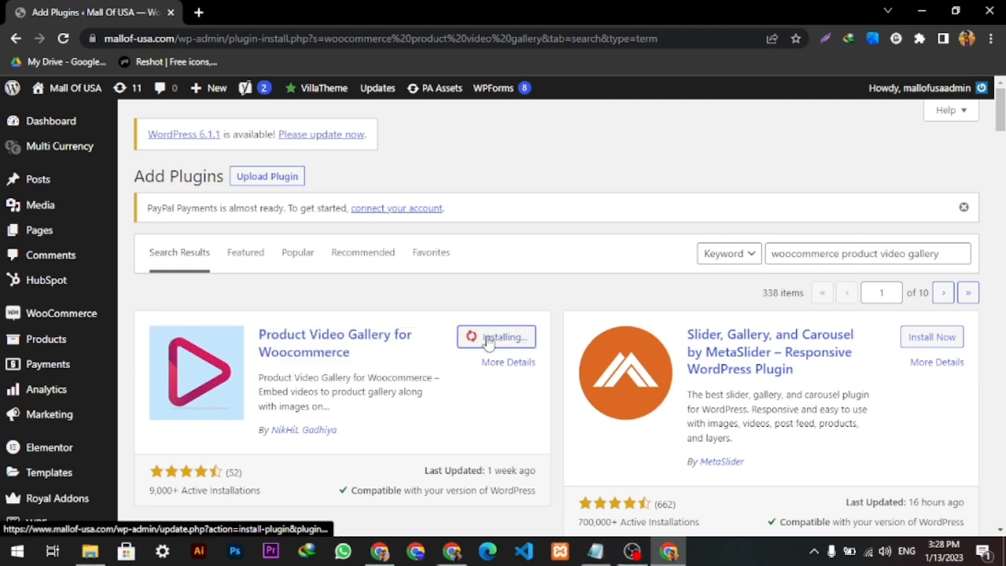
pyautogui.scroll(-3)
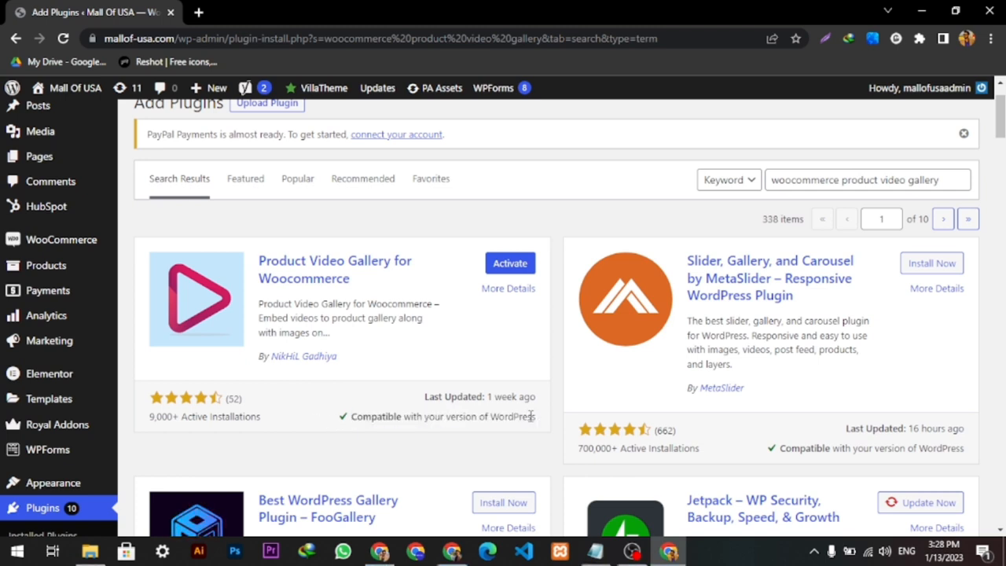
# Activate the newly installed Product Video Gallery for Woocommerce plugin.
pyautogui.click(510, 263)
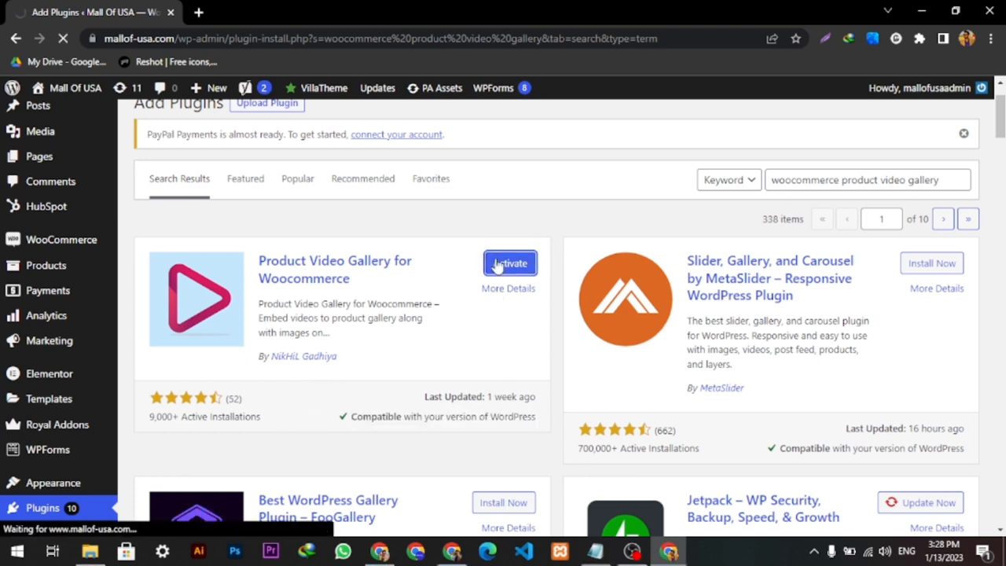
pyautogui.click(509, 264)
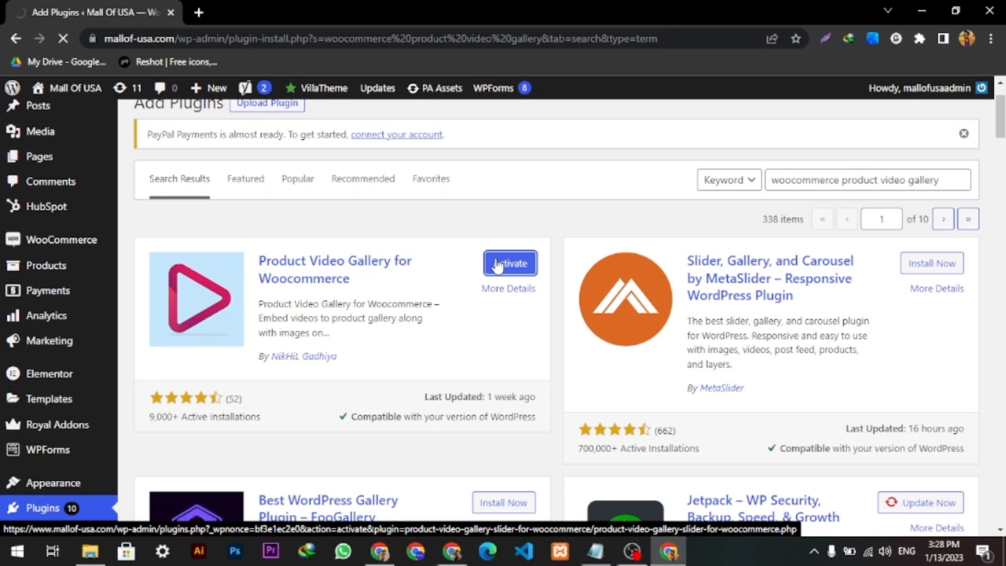
pyautogui.click(510, 262)
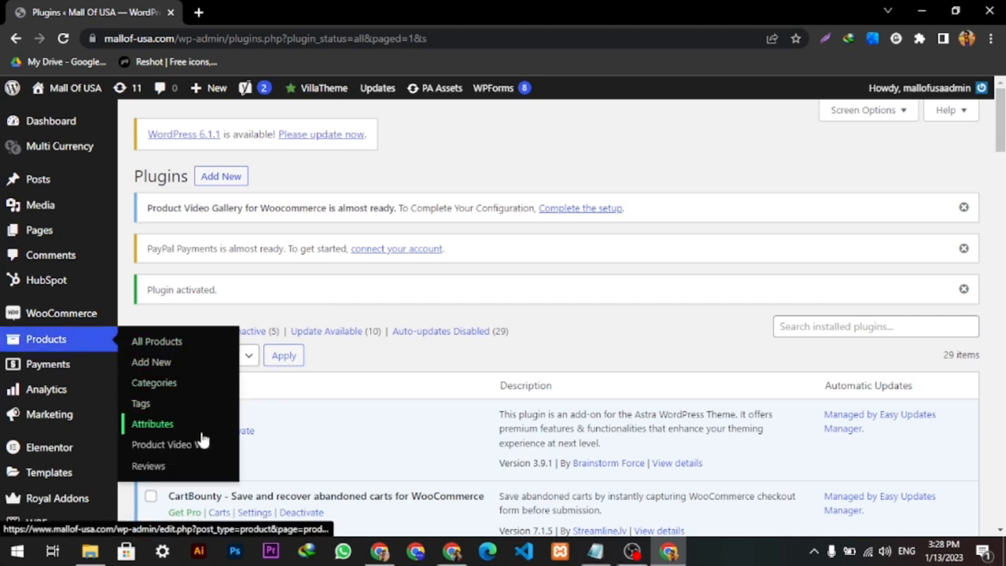
# In Products > Product Video WC, turn on Slider Responsive and Slider Auto-play.
pyautogui.click(170, 444)
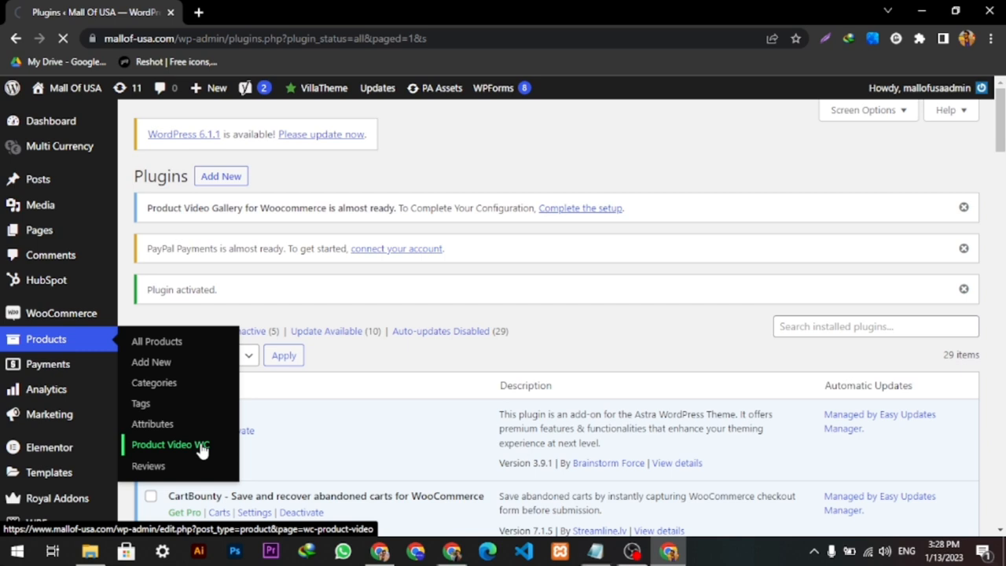
pyautogui.click(170, 444)
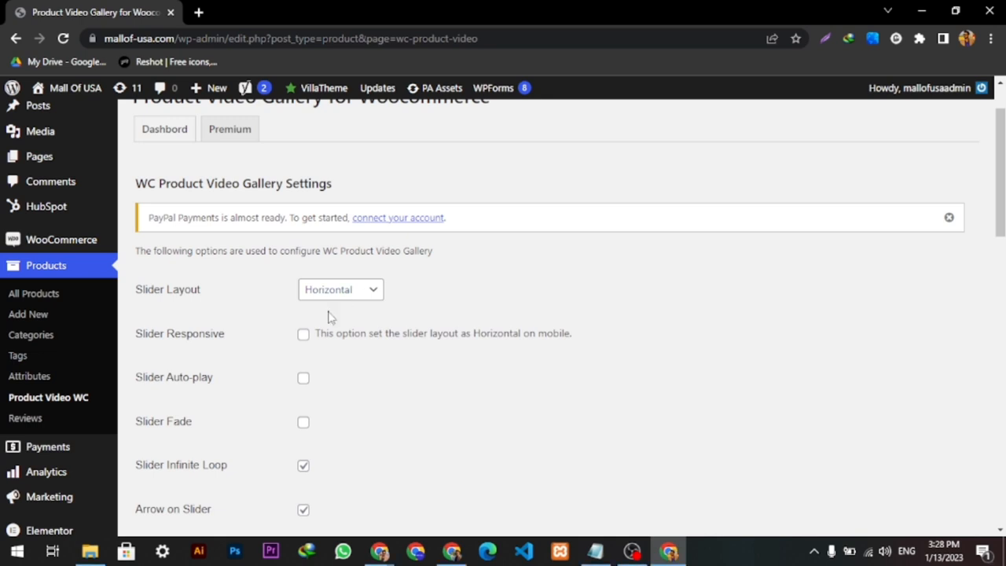
pyautogui.click(303, 334)
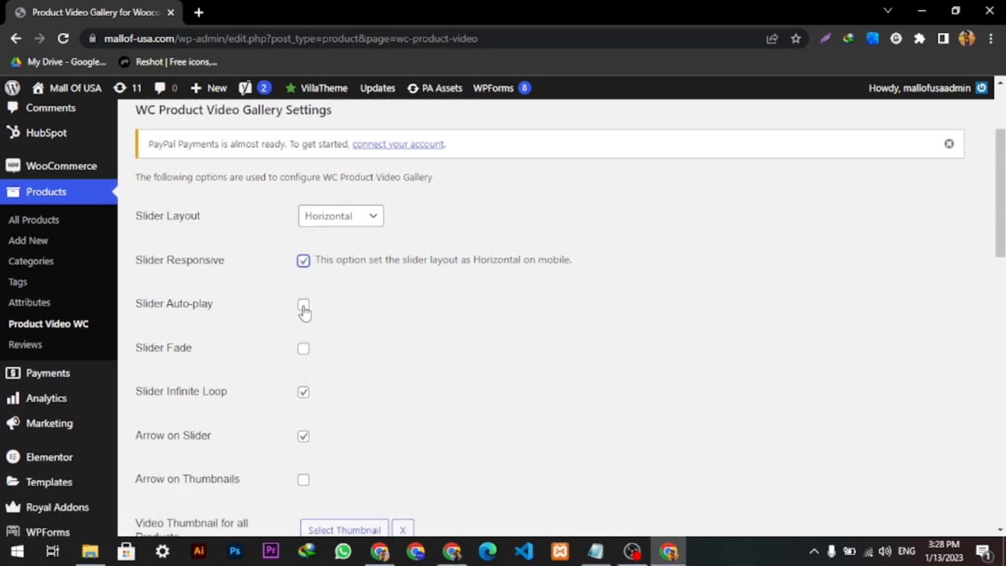
pyautogui.click(304, 305)
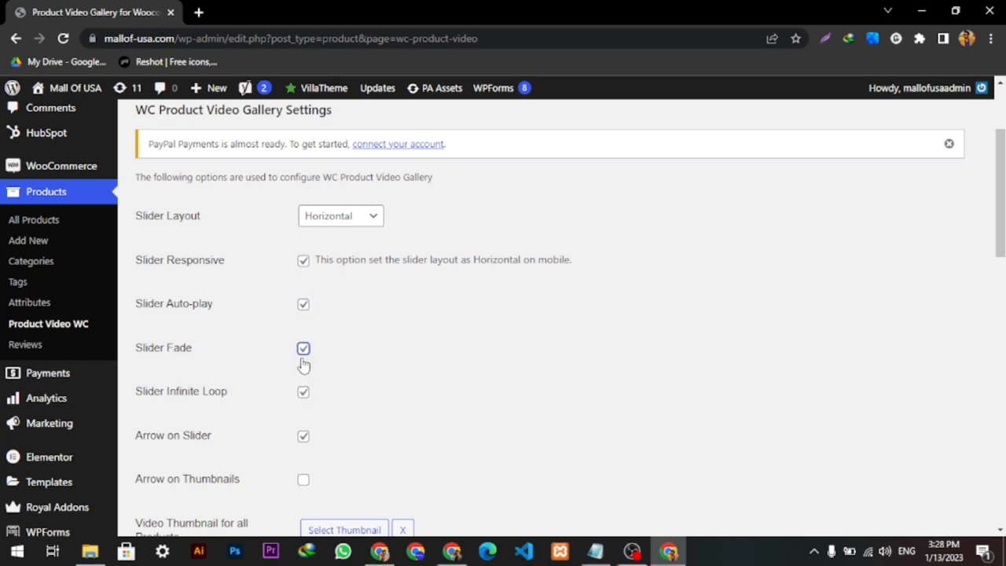
# Review the remaining slider options, including Slider Fade, and go to All Products.
pyautogui.scroll(-3)
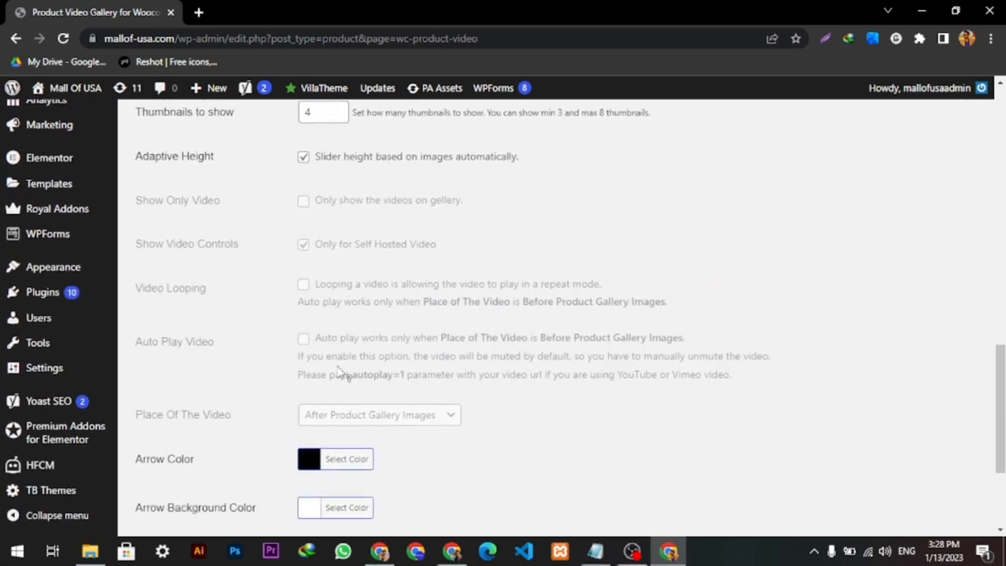
pyautogui.scroll(-3)
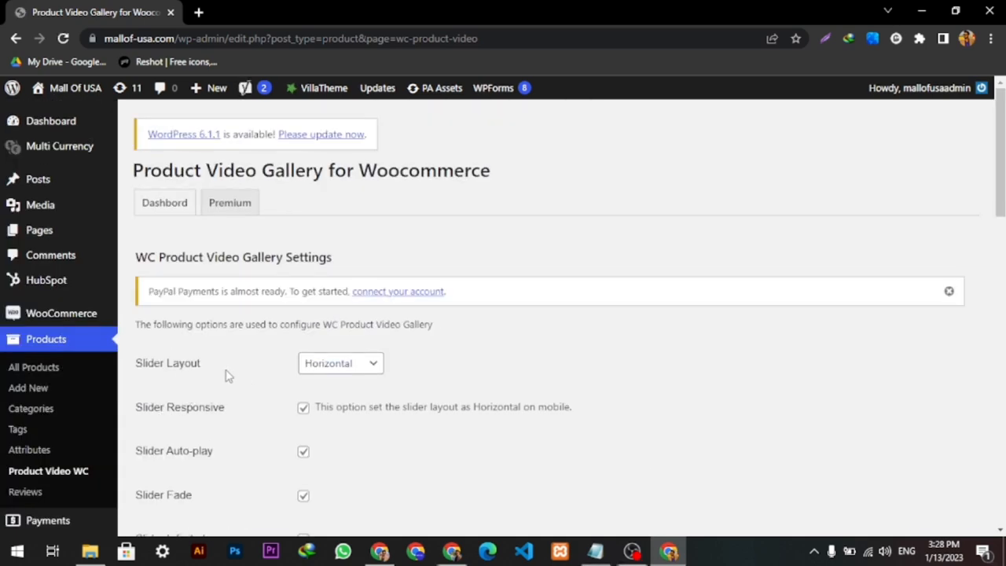
pyautogui.click(33, 368)
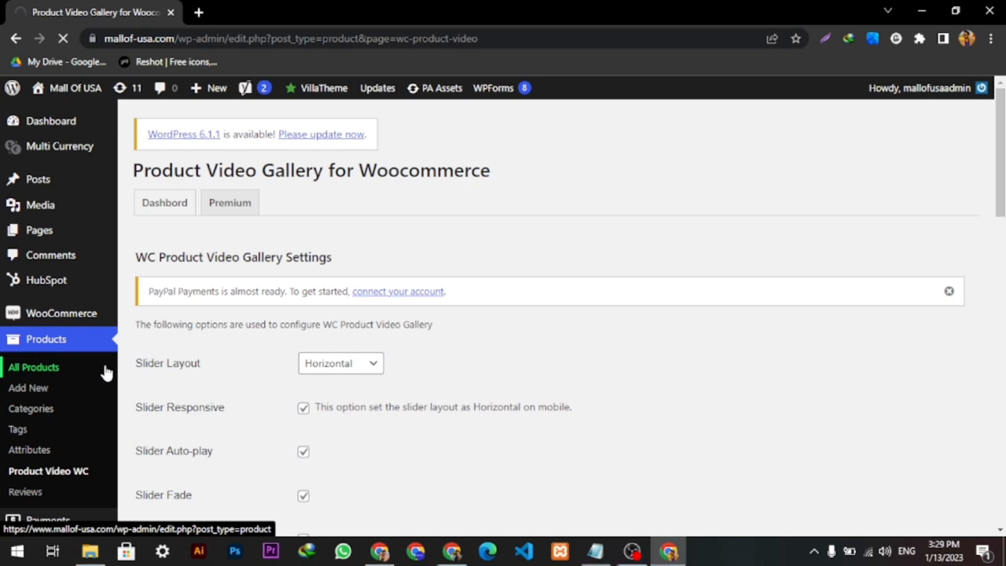
pyautogui.click(34, 367)
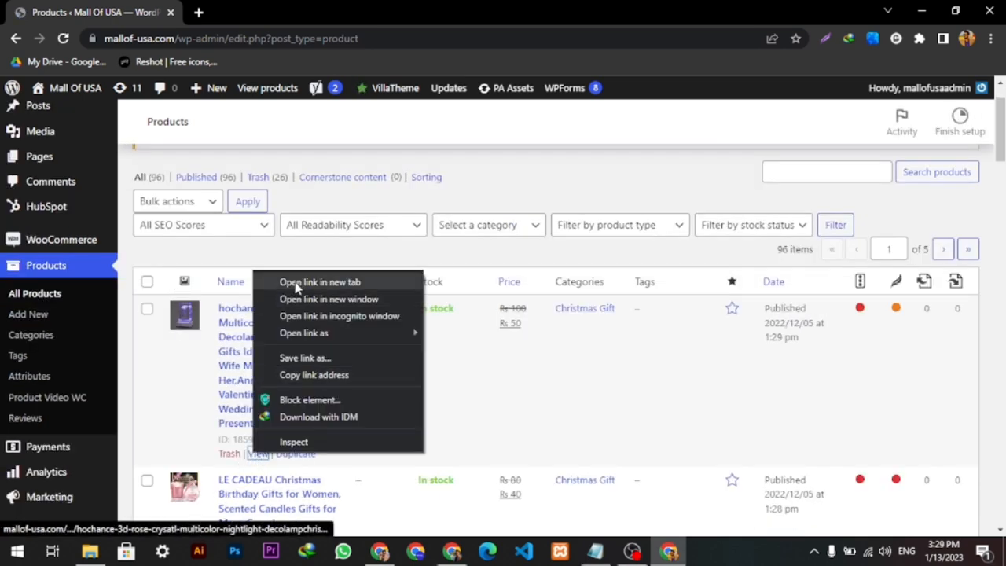
# Open the 3D rose crystal nightlight's storefront page in a new tab, then start editing it.
pyautogui.click(321, 282)
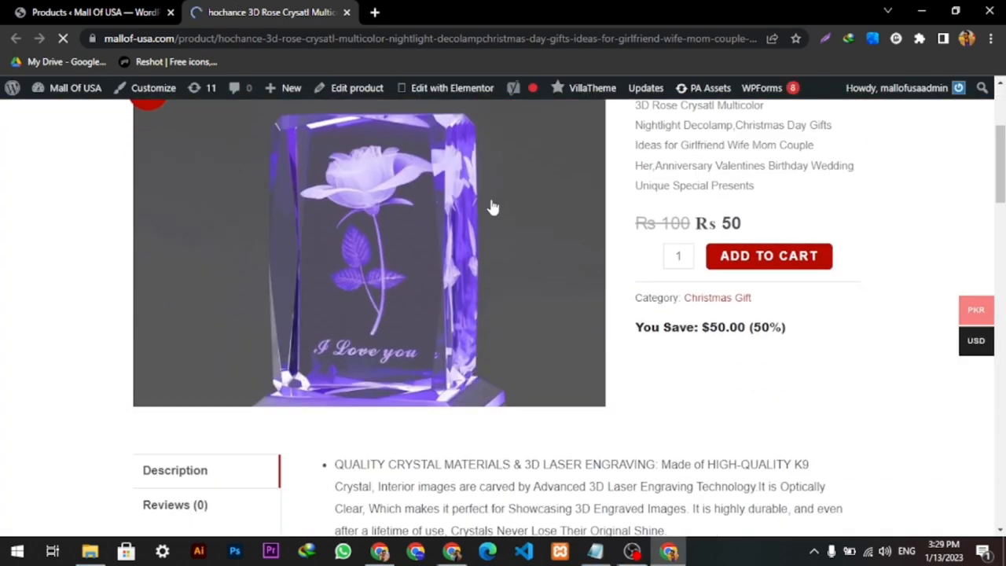
pyautogui.scroll(-3)
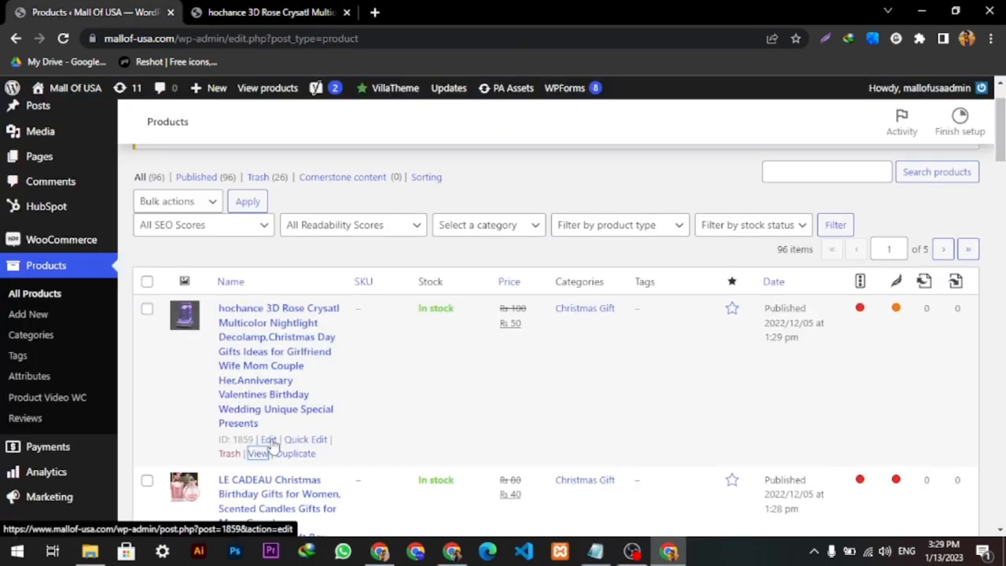
pyautogui.click(270, 439)
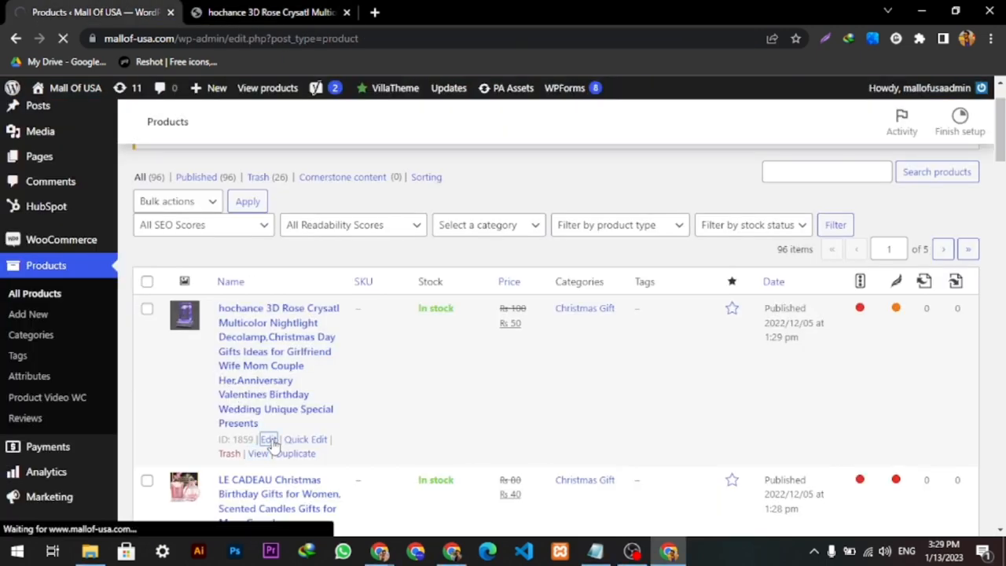
pyautogui.click(269, 439)
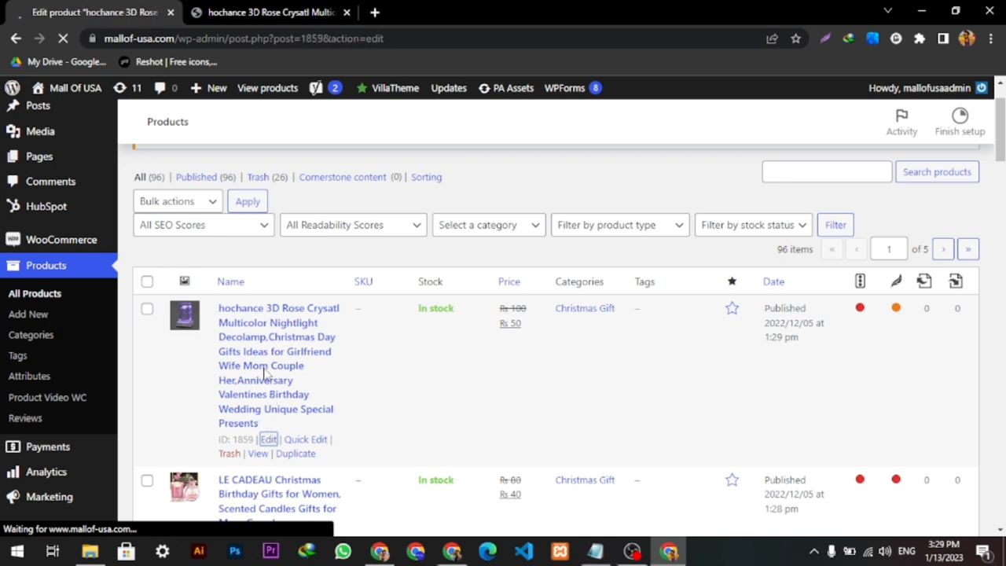
# Scroll the rose nightlight editor to Product Video Url and focus the YouTube URL field.
pyautogui.click(268, 439)
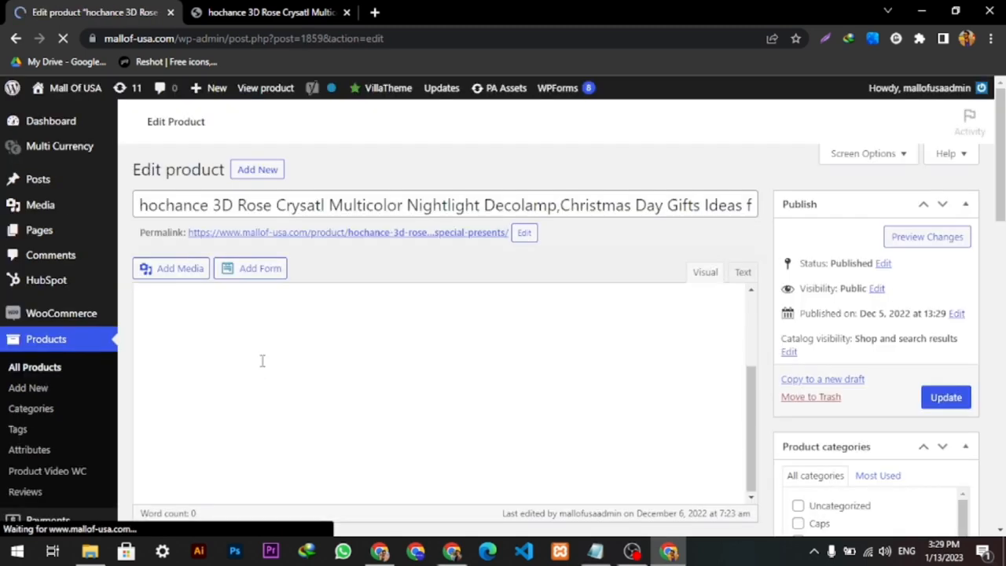
pyautogui.scroll(-3)
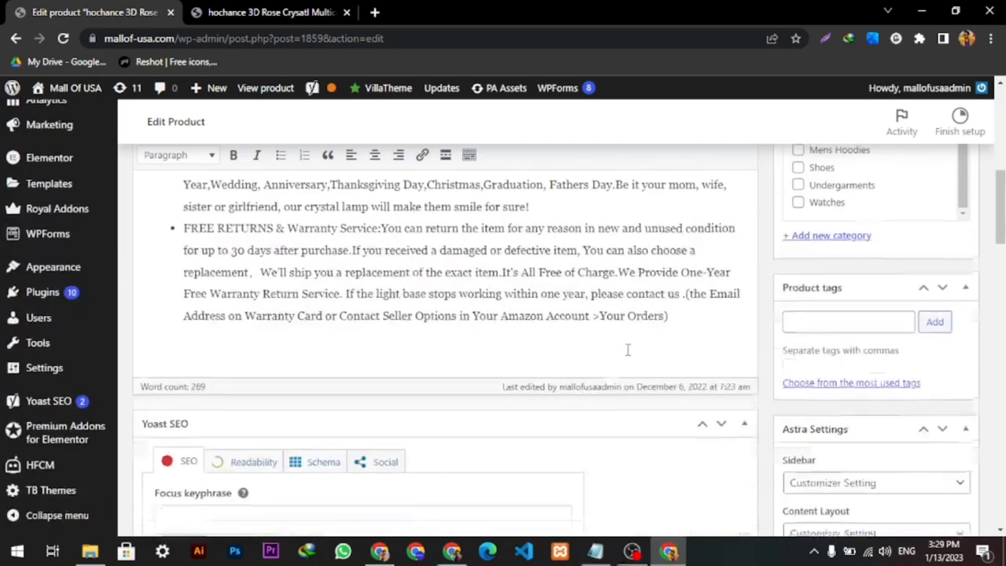
pyautogui.scroll(-3)
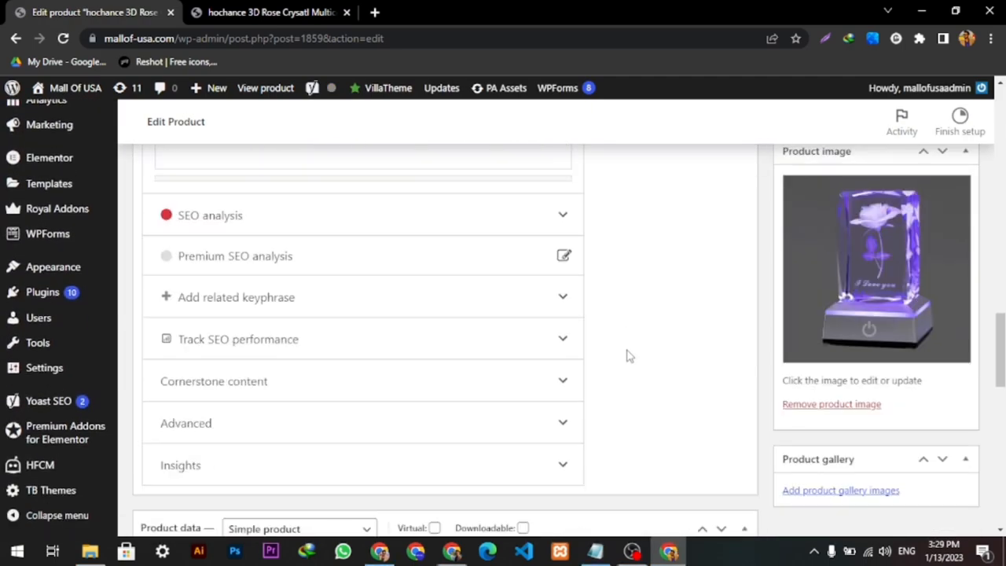
pyautogui.scroll(-3)
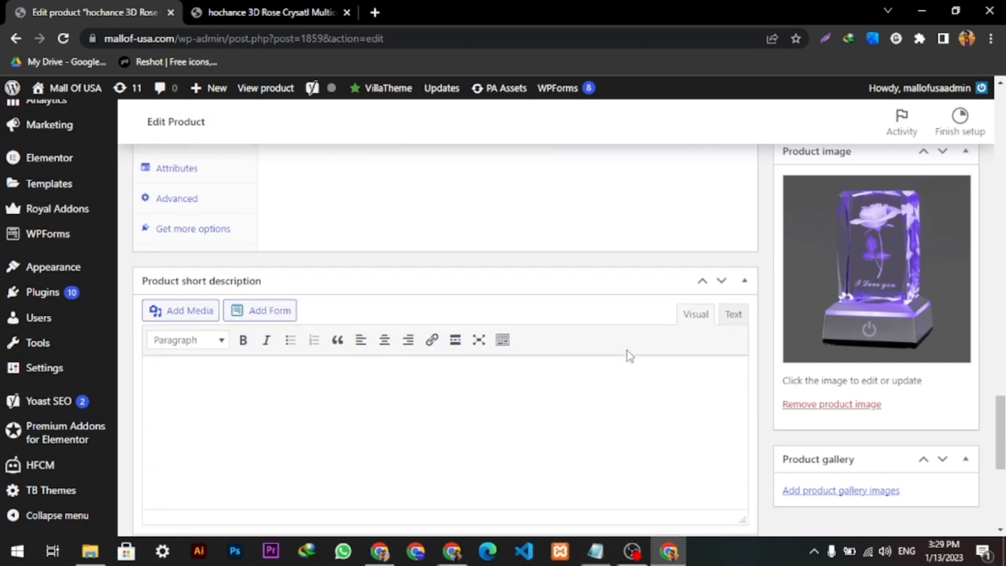
pyautogui.scroll(-3)
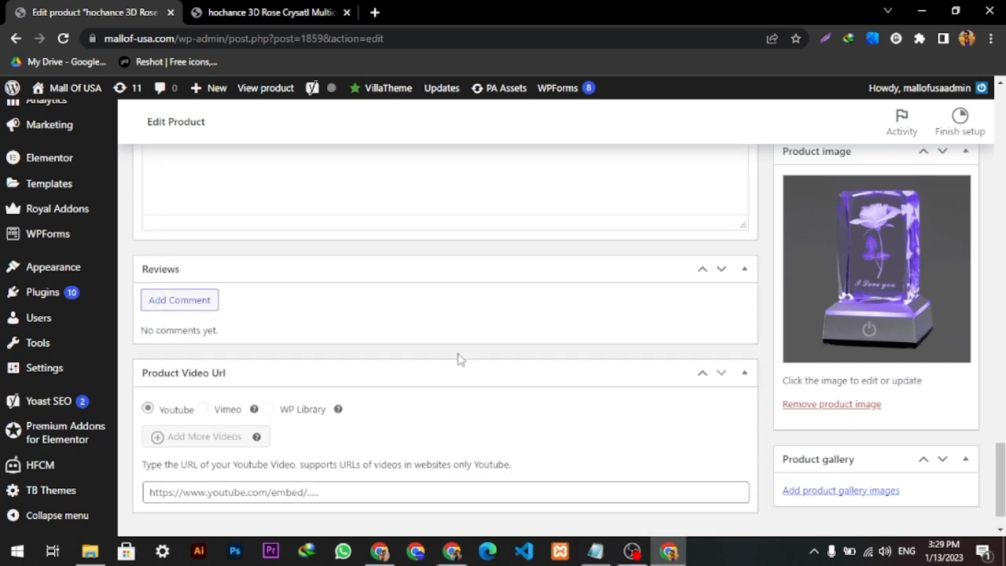
pyautogui.click(445, 492)
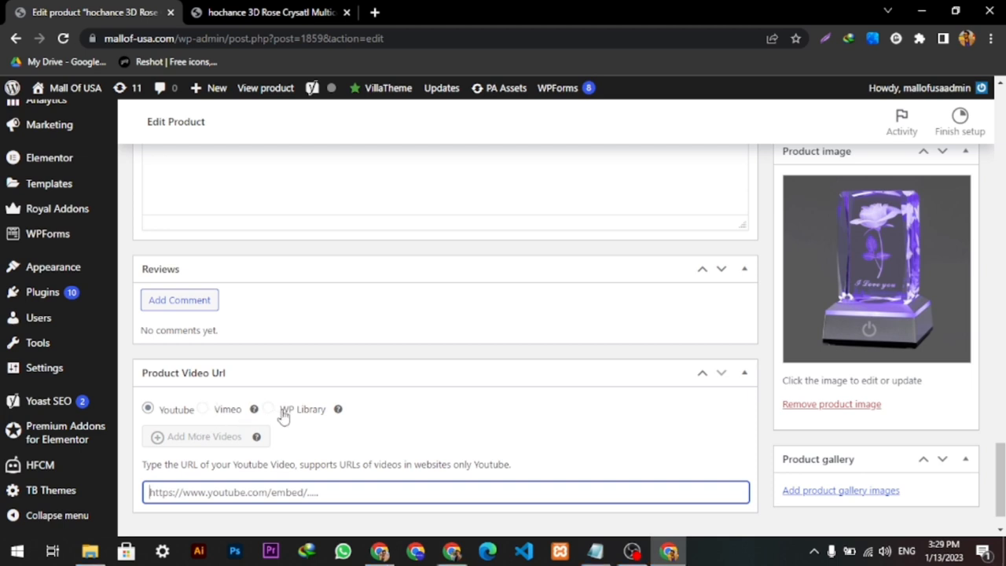
pyautogui.moveTo(273, 414)
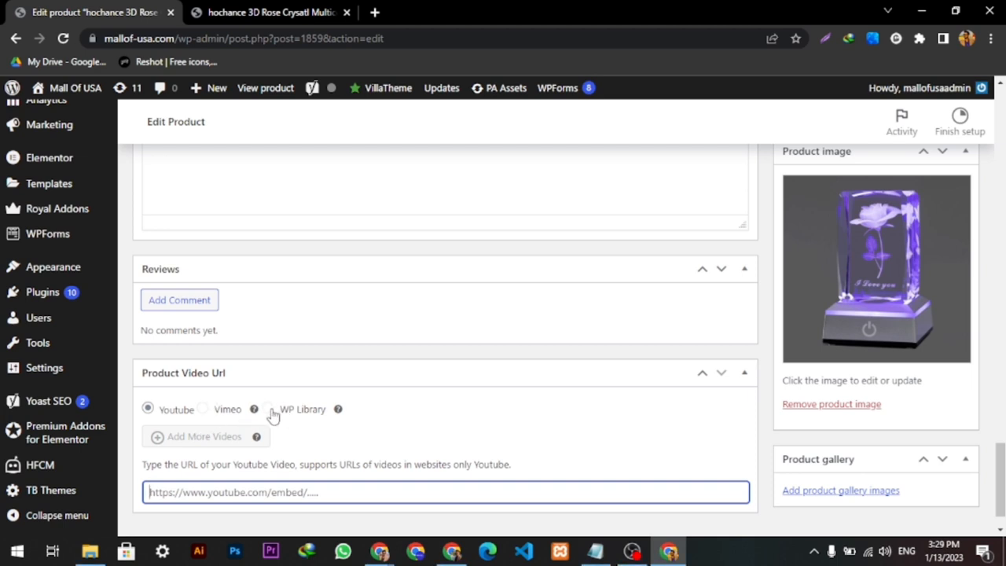
pyautogui.moveTo(207, 414)
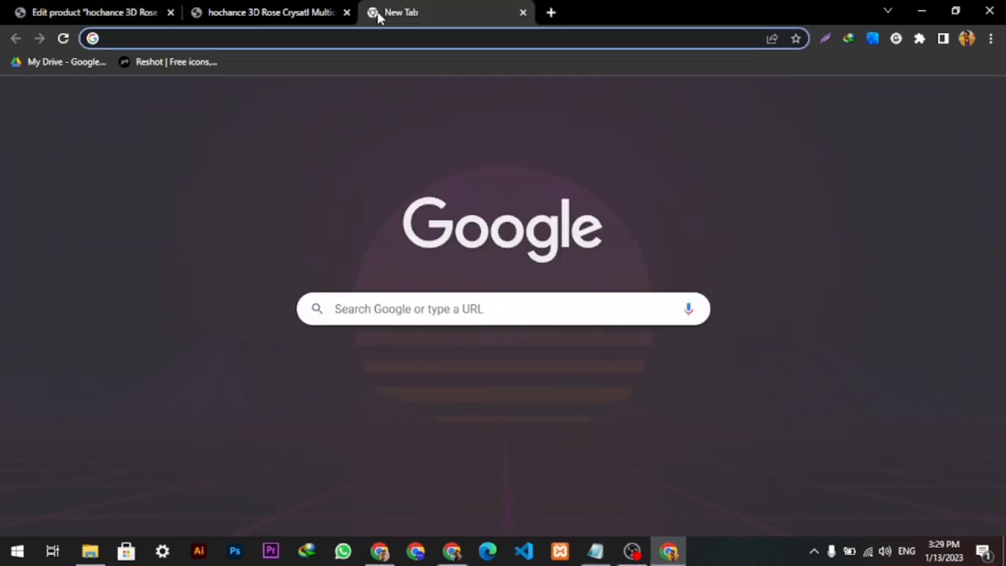
# Search Google for 'youtube' and open the YouTube site in a new tab.
pyautogui.write('youtube')
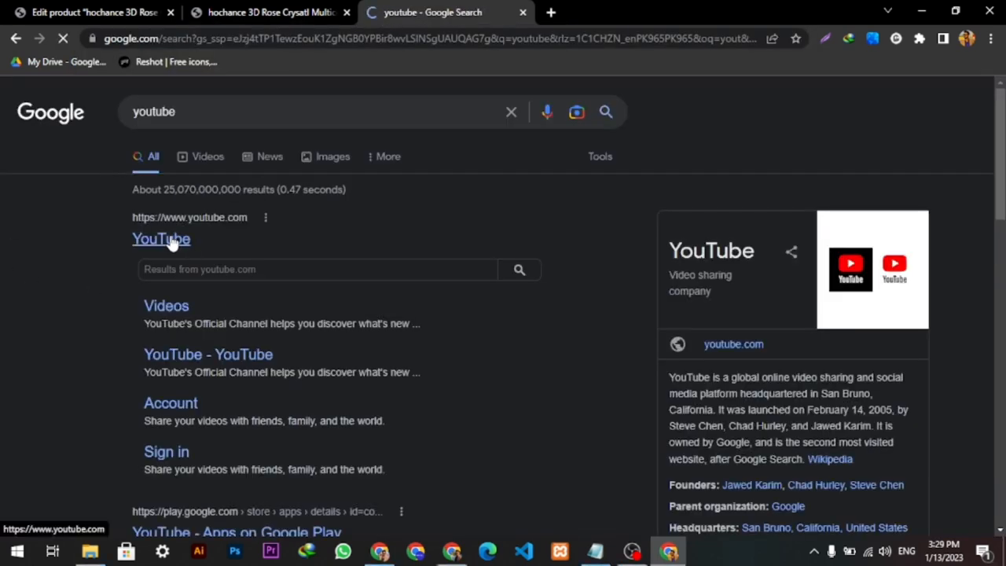
pyautogui.click(162, 238)
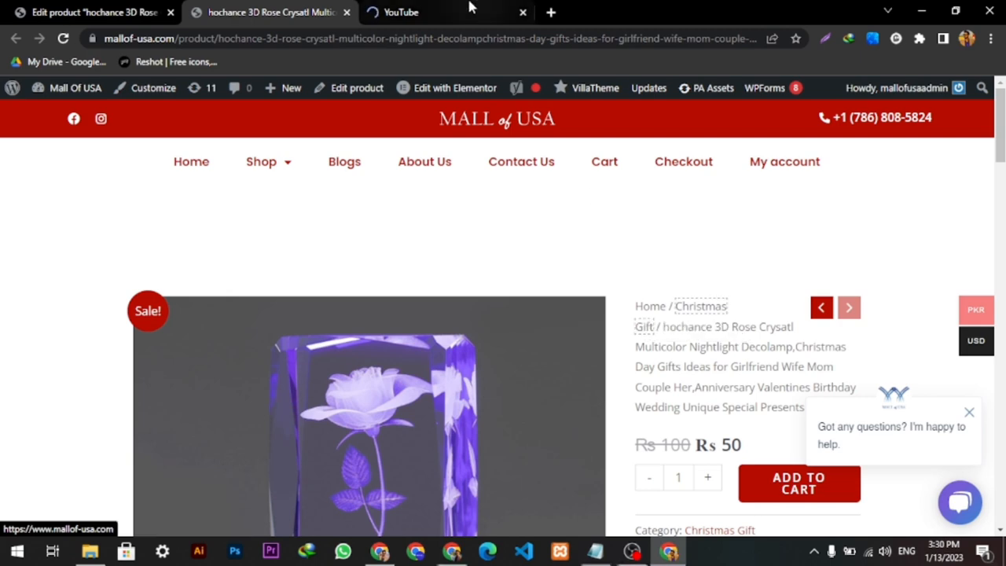
pyautogui.click(401, 11)
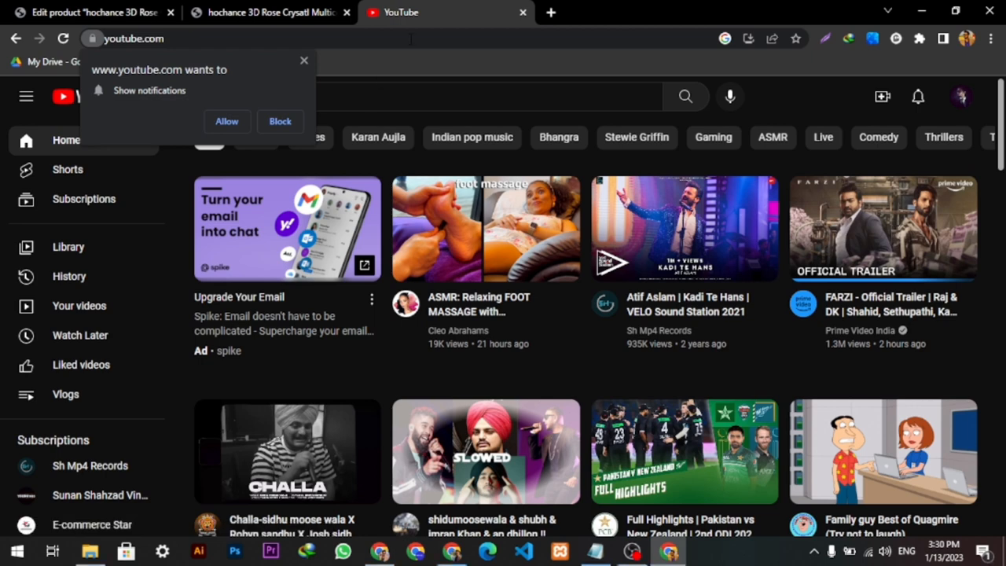
# Search YouTube for gifts and copy the 20 AMAZING GIFT DIY IDEAS video link.
pyautogui.write('gl')
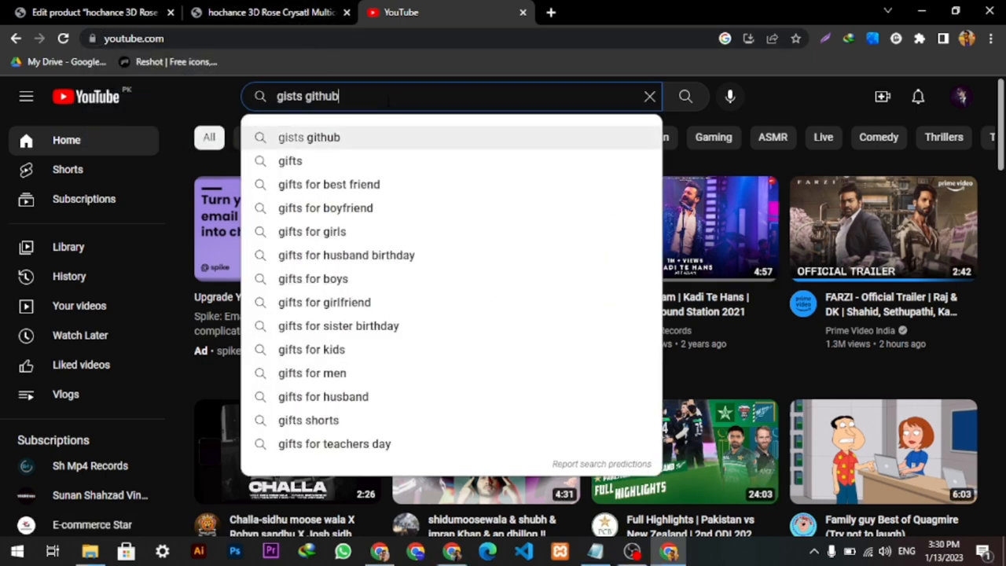
pyautogui.click(291, 160)
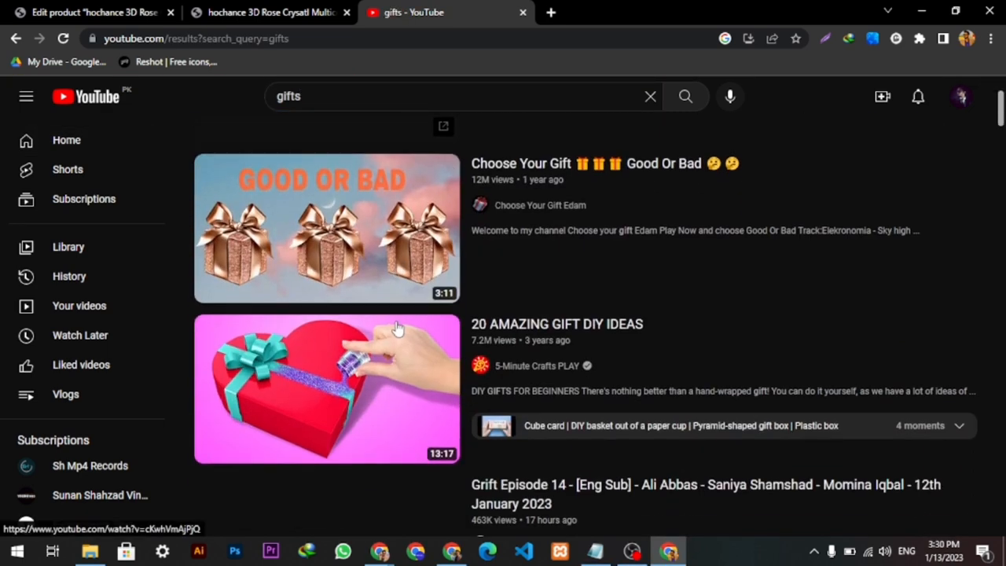
pyautogui.scroll(-3)
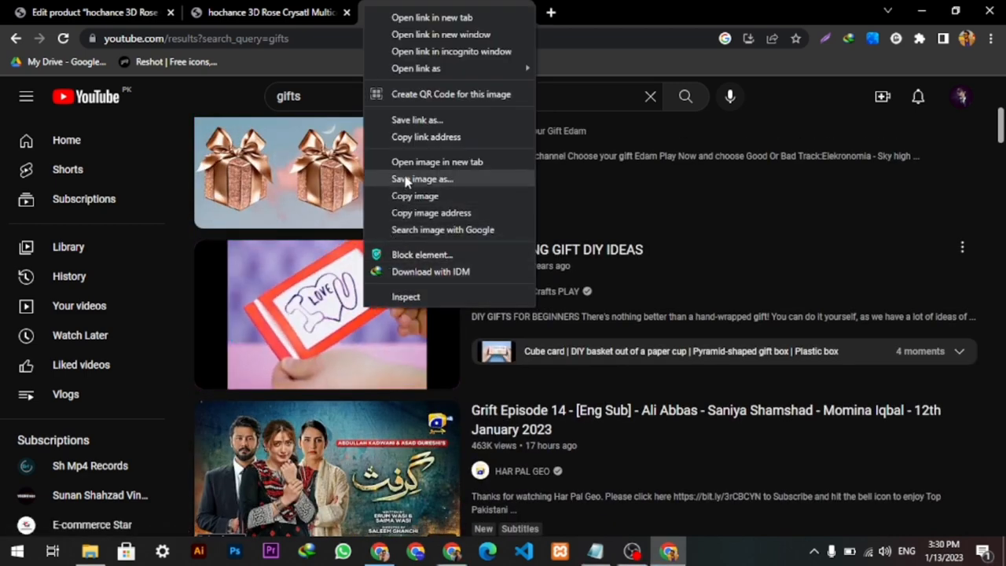
pyautogui.click(91, 12)
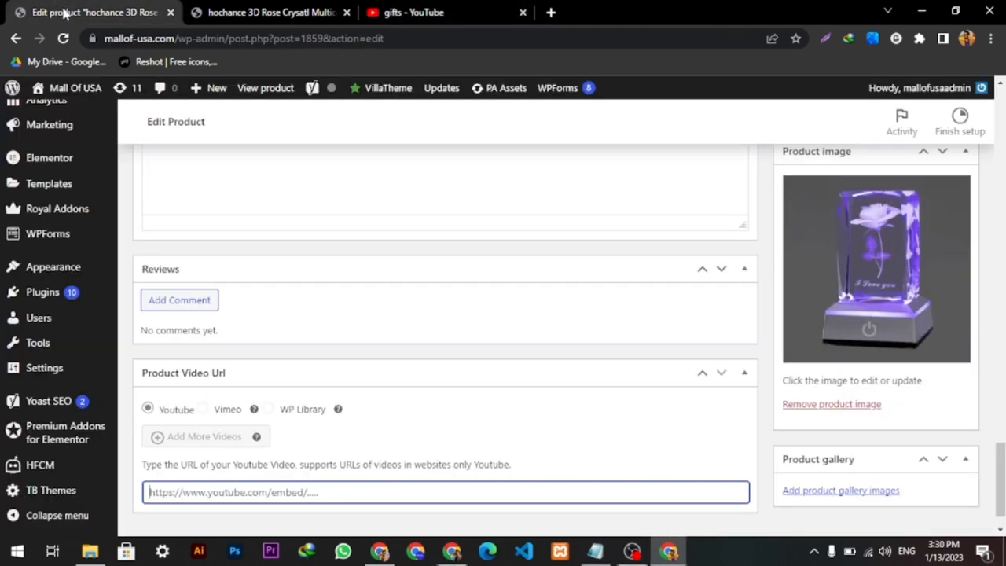
pyautogui.scroll(-3)
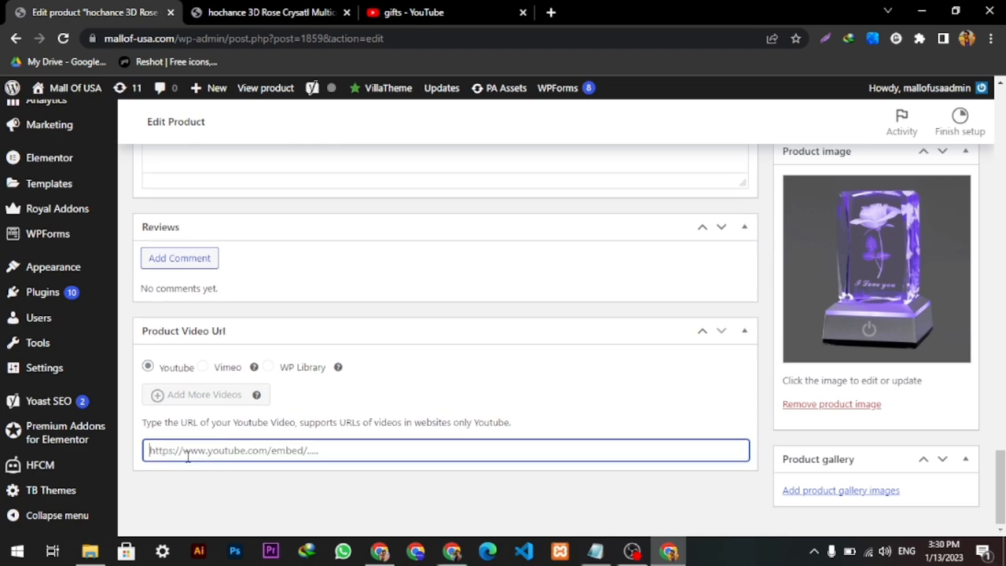
pyautogui.write('https://www.youtube.com/watch?v=4gFiy5_liSA')
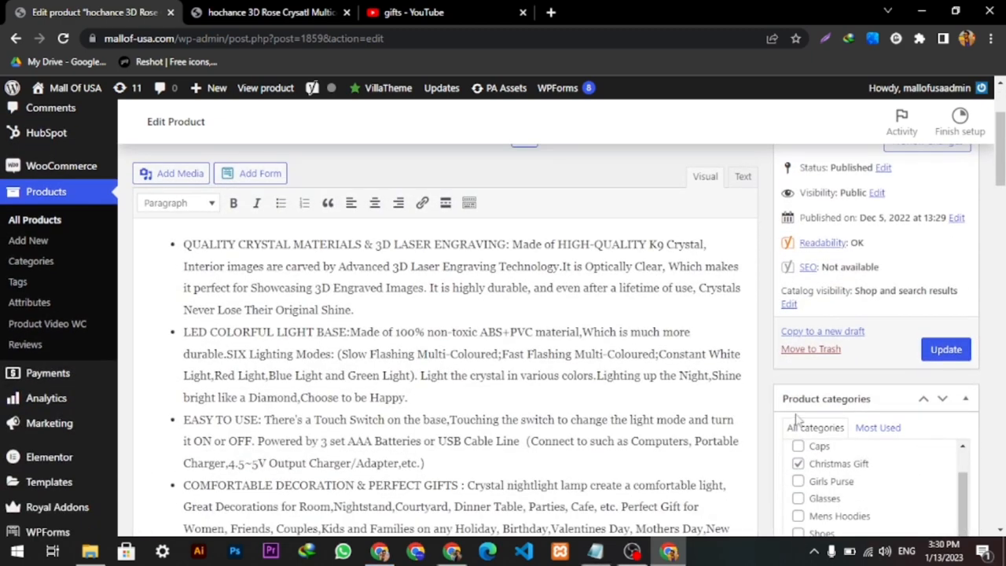
pyautogui.click(946, 349)
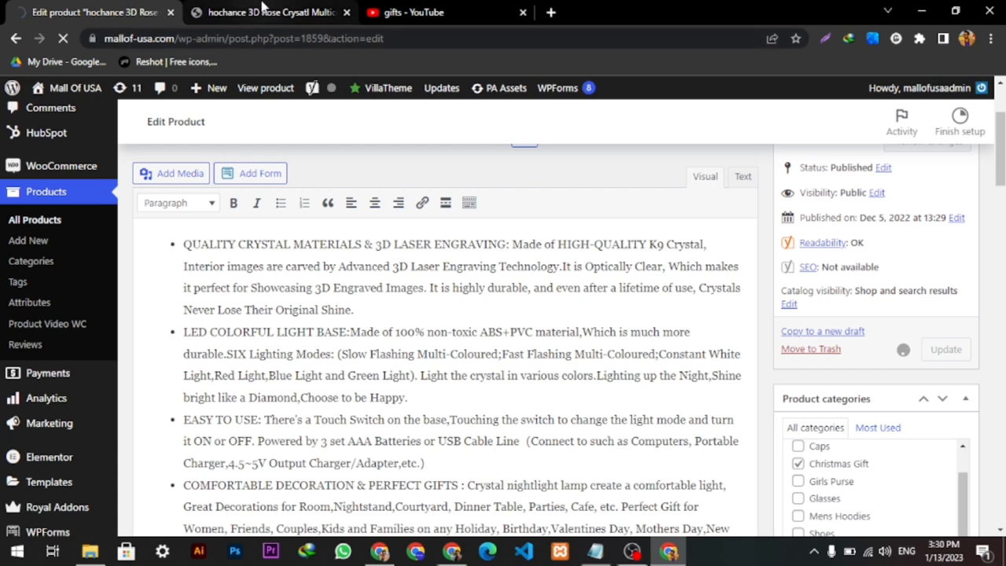
pyautogui.moveTo(271, 11)
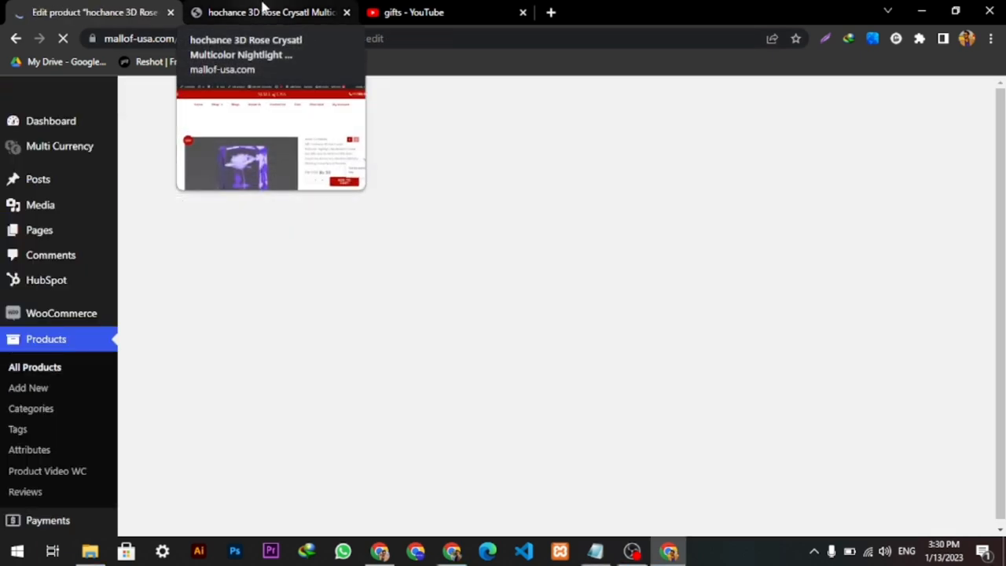
# Play the gift video in the nightlight storefront gallery, then return to the product editor.
pyautogui.click(271, 12)
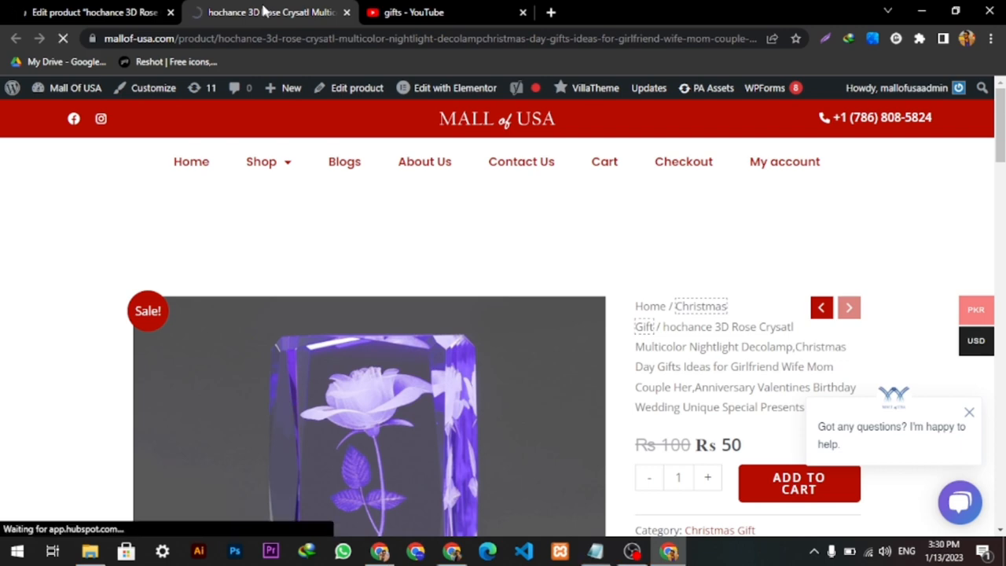
pyautogui.scroll(-3)
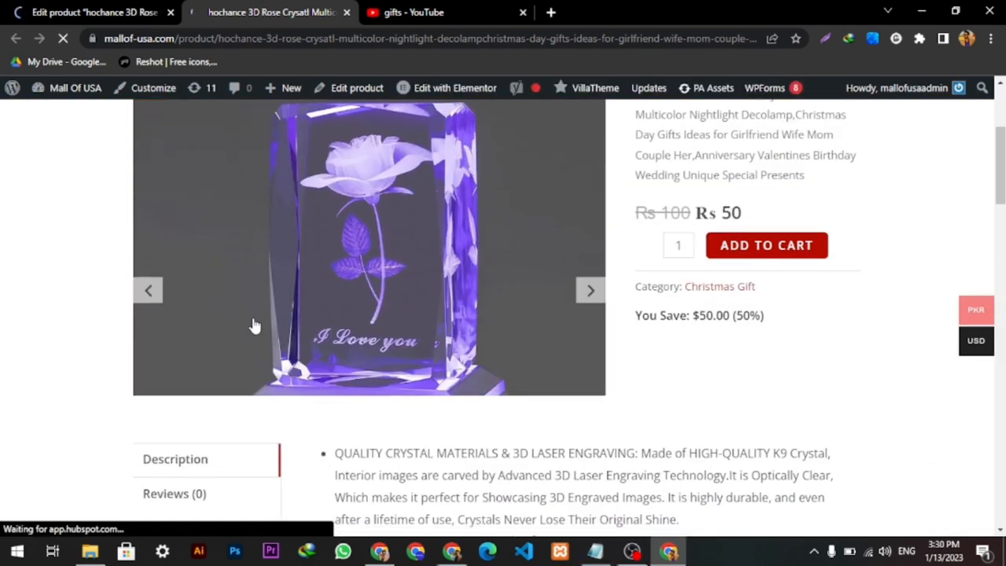
pyautogui.scroll(-3)
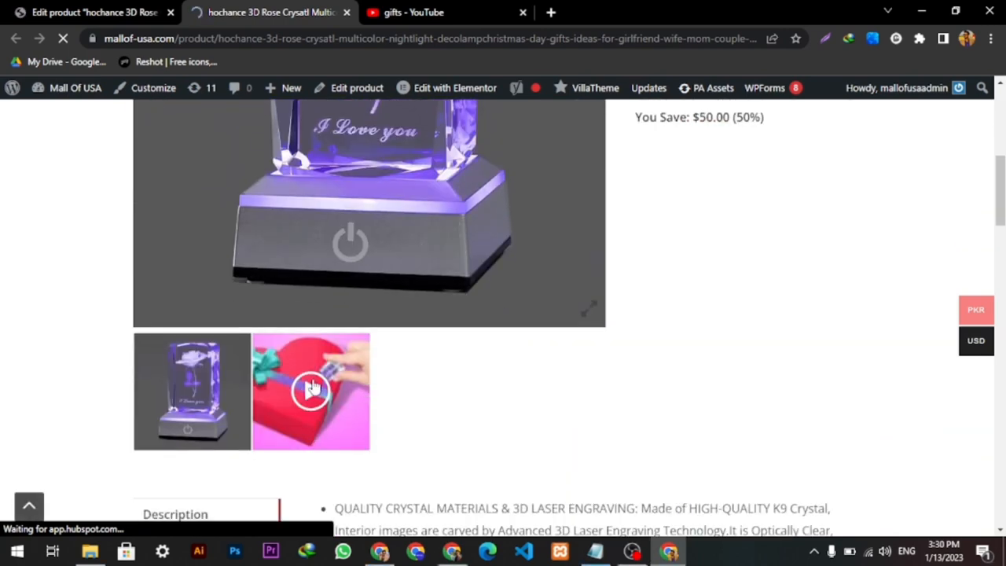
pyautogui.click(310, 391)
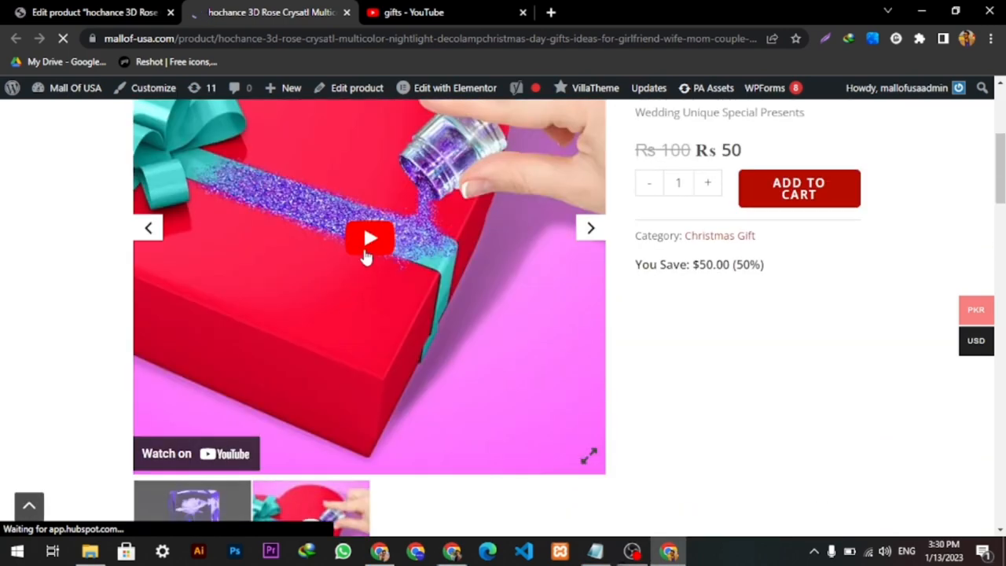
pyautogui.click(370, 239)
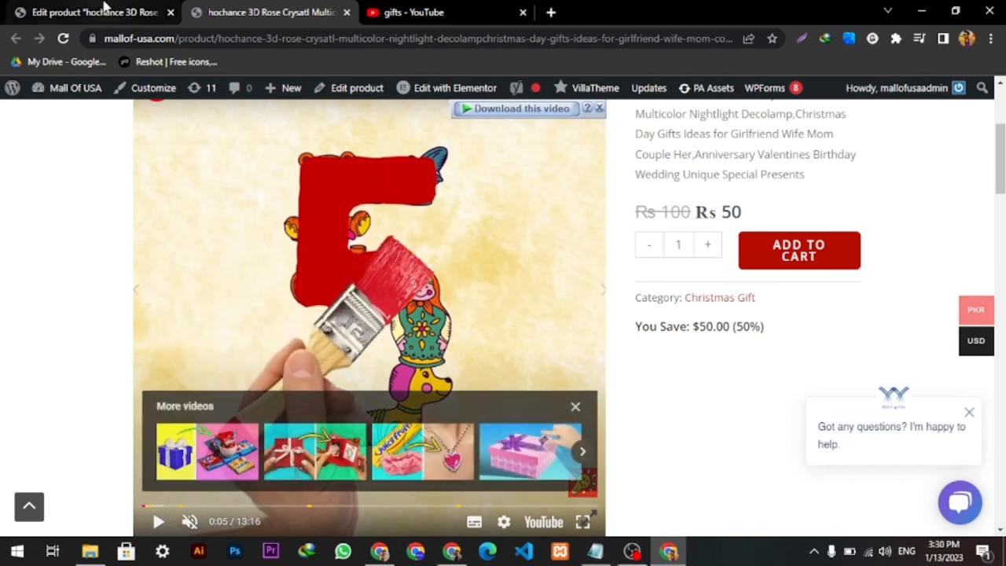
pyautogui.click(93, 11)
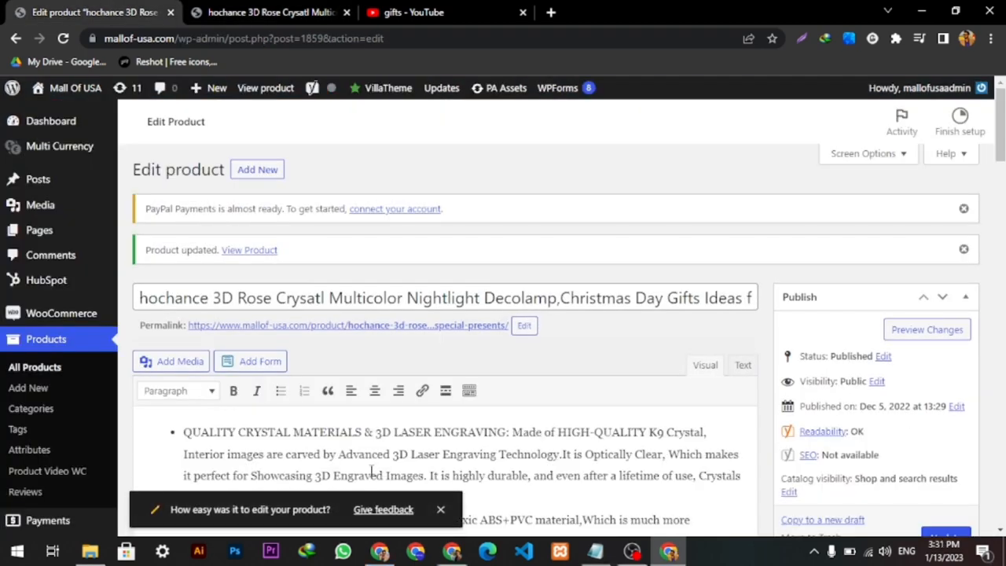